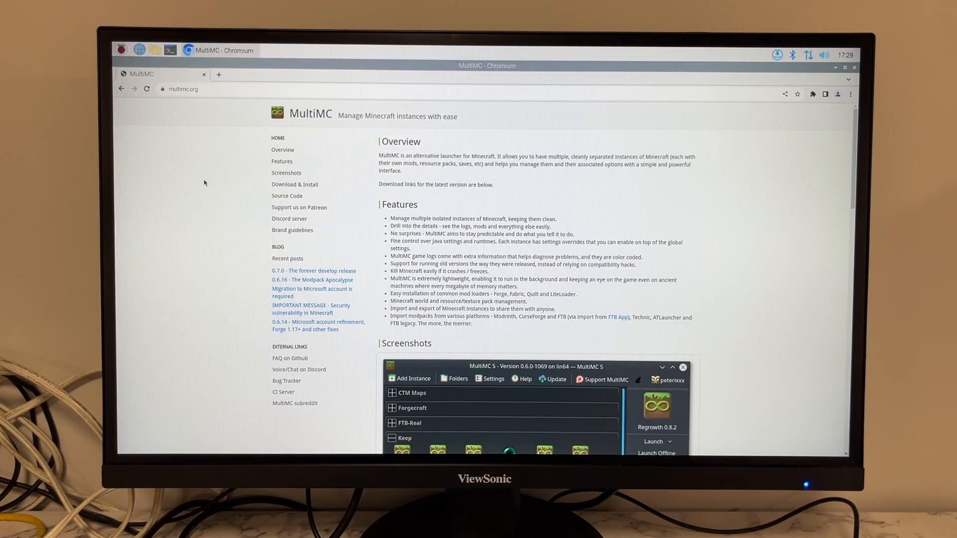
mouse_move(285, 187)
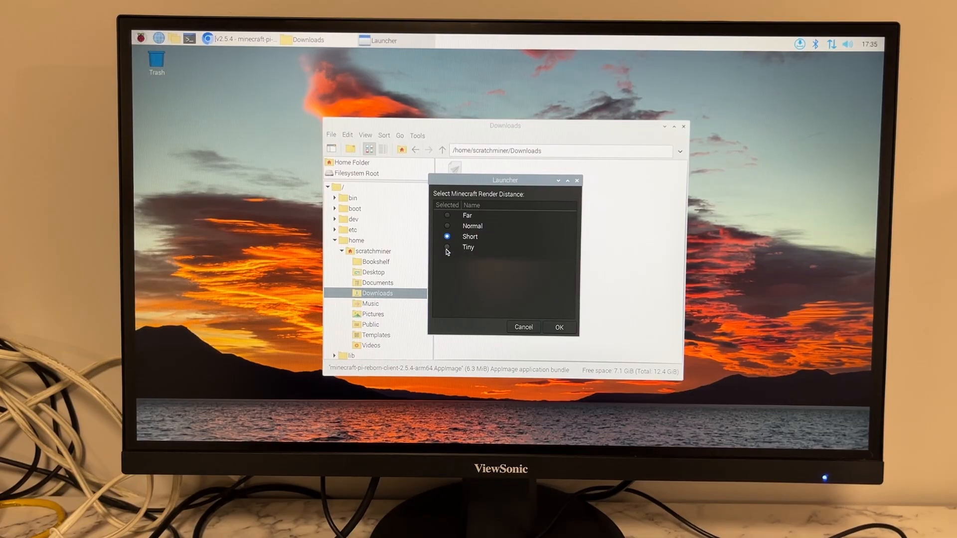
Confirm the Short render distance and start Minecraft Pi Edition Reborn to its title menu
left_click(558, 326)
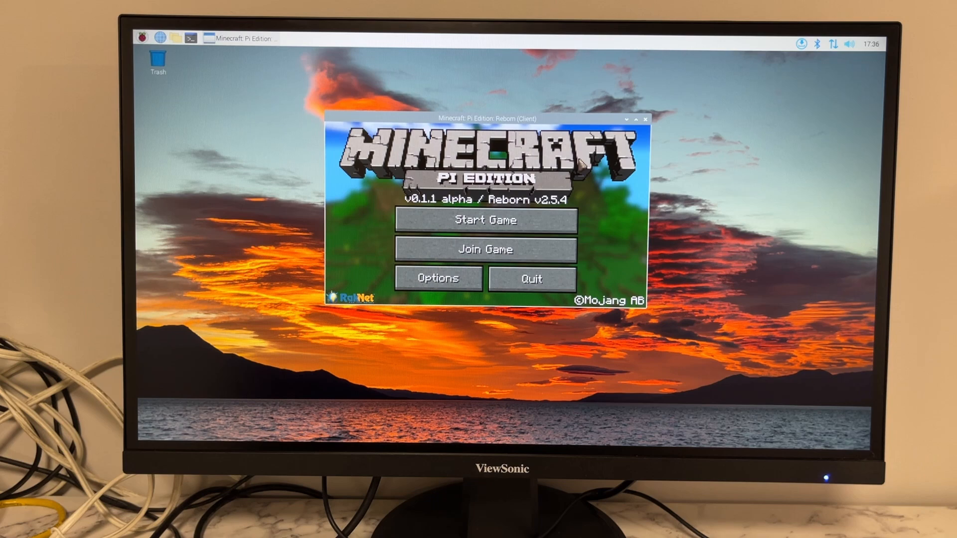
left_click(486, 220)
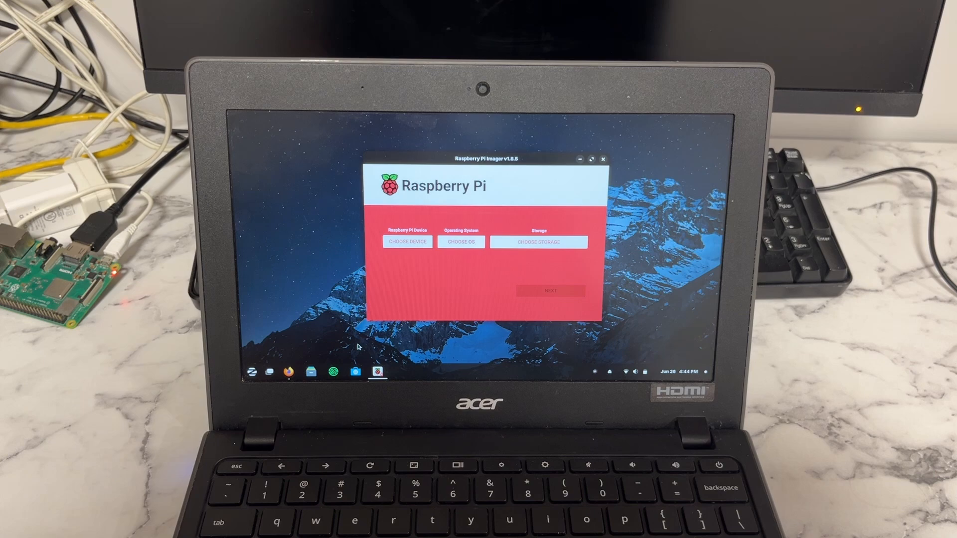
Close Raspberry Pi Imager and launch the web browser from the taskbar
left_click(602, 159)
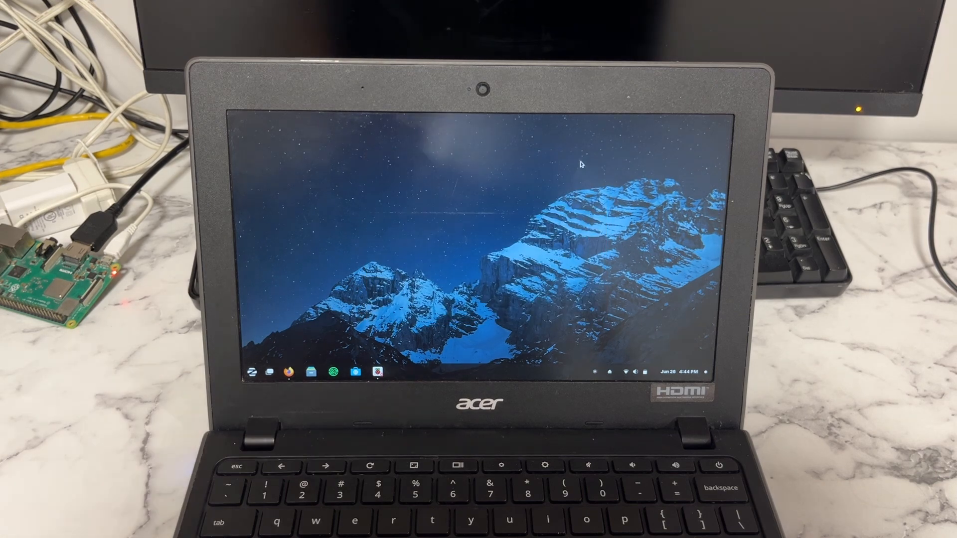
left_click(290, 371)
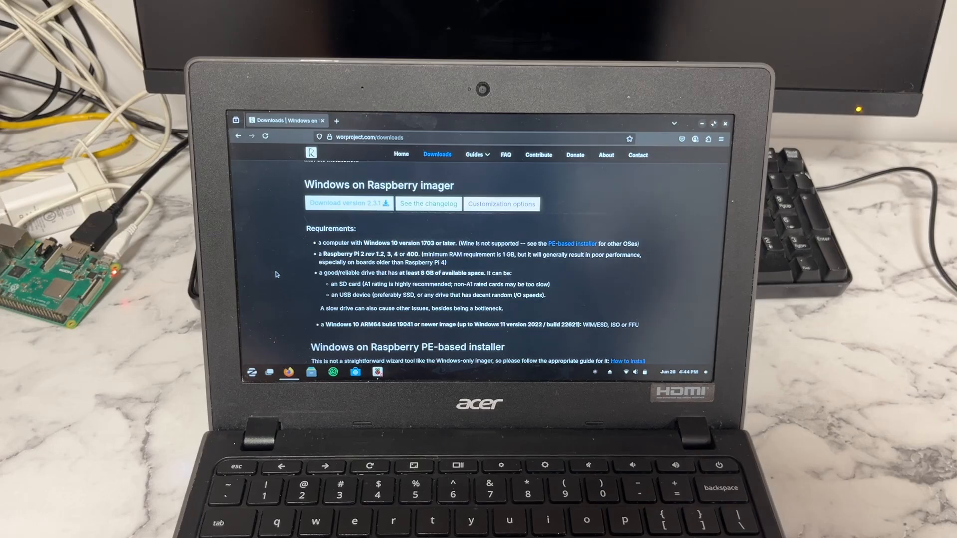
Scroll through the Windows on Raspberry imager requirements on the worproject downloads page
scroll("down", 3)
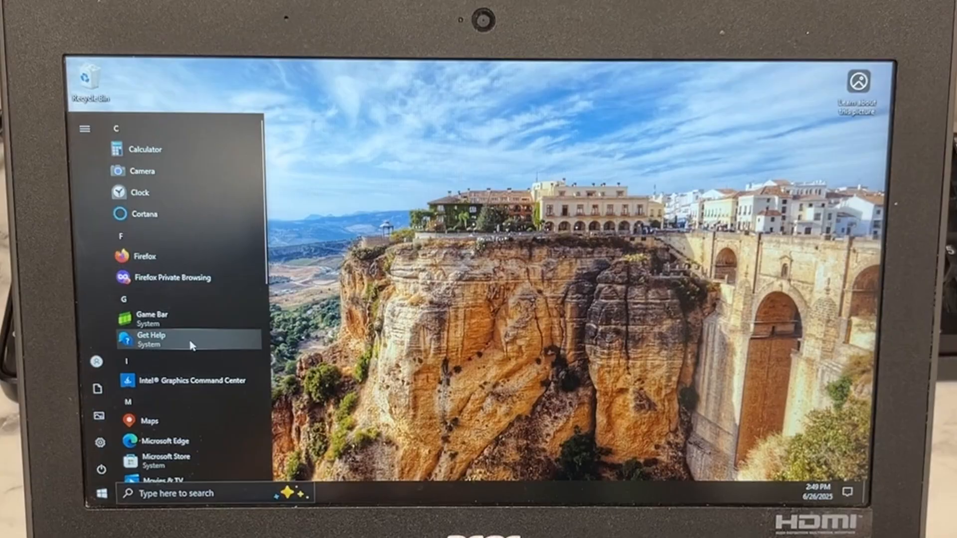
Download Windows on Raspberry imager version 2.3.1 from the worproject downloads page
scroll("down", 3)
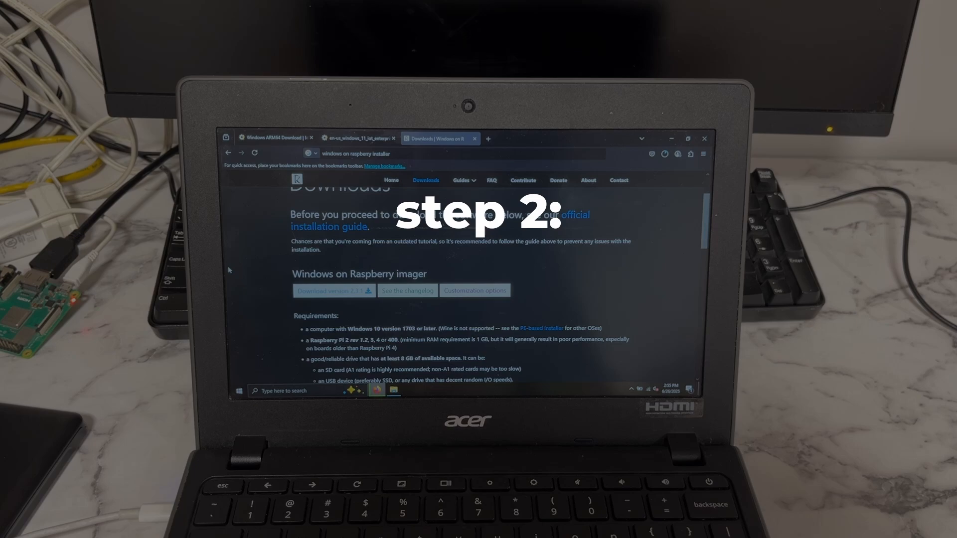
left_click(334, 290)
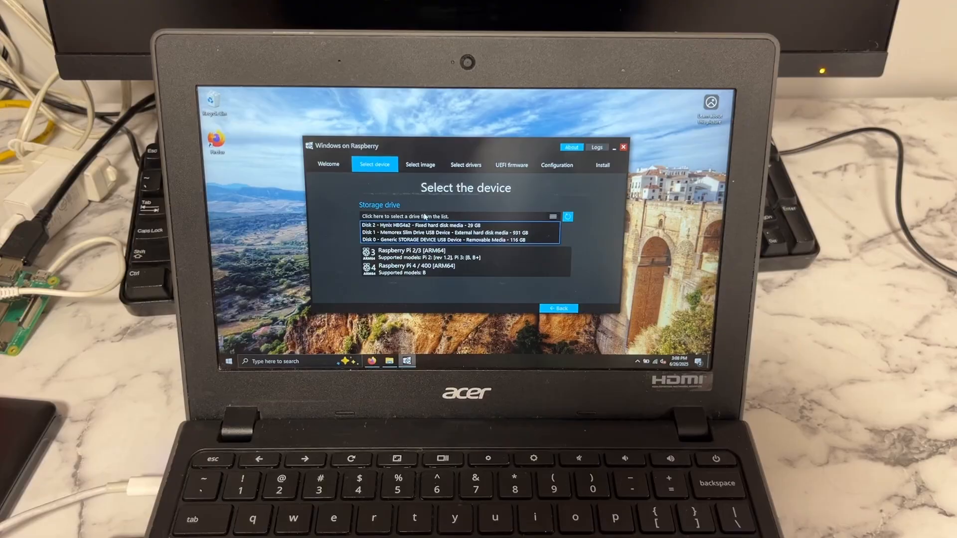
Select Disk 0 – Generic STORAGE DEVICE USB Device (116 GB) as the target drive
left_click(446, 239)
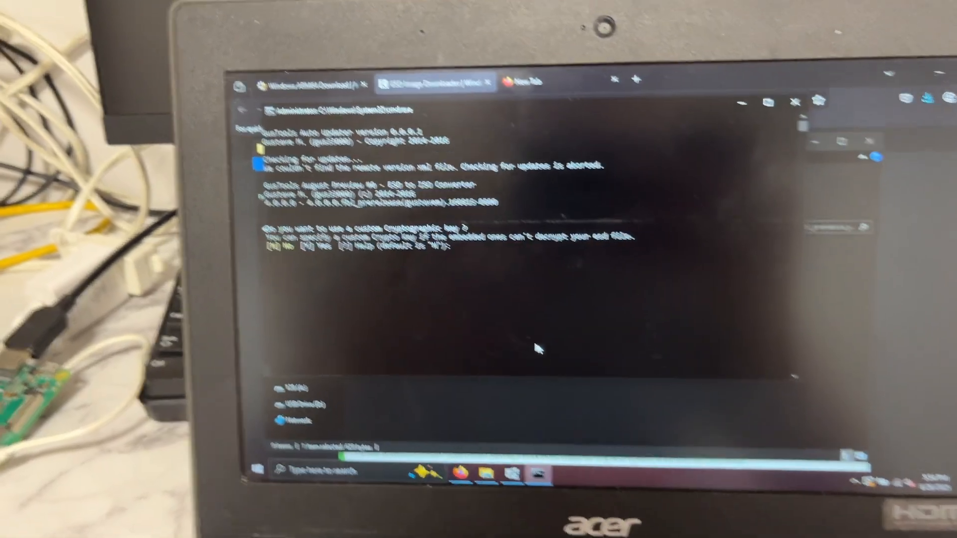
Answer N to decline a custom cryptographic key in the ESD-to-ISO converter
type("n")
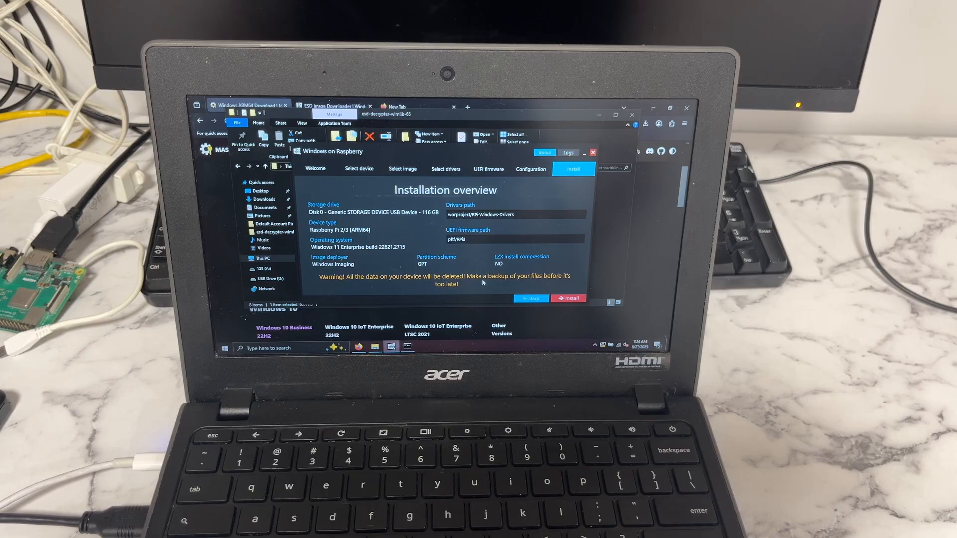
Install Windows 11 Enterprise build 22621.2715 for Raspberry Pi 2/3 onto the 116 GB drive
left_click(568, 298)
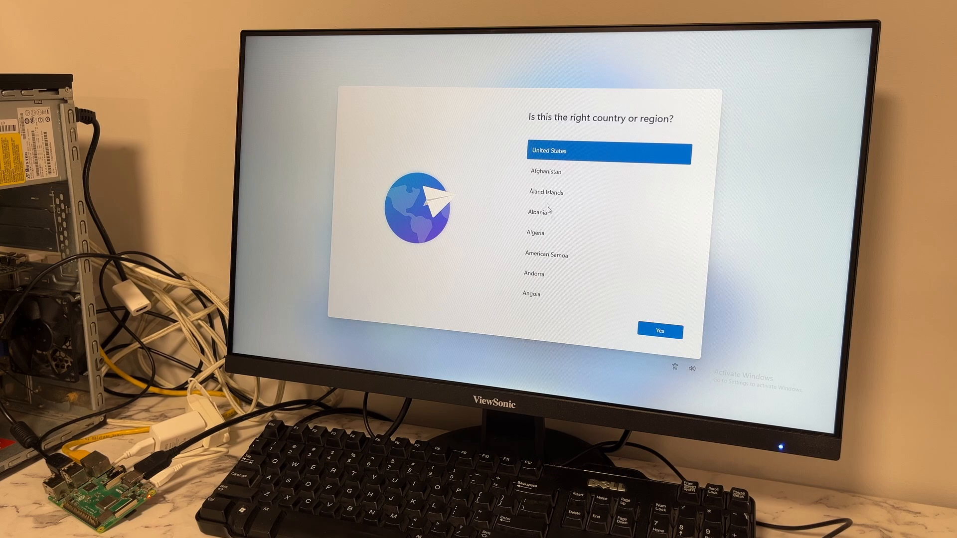
mouse_move(654, 327)
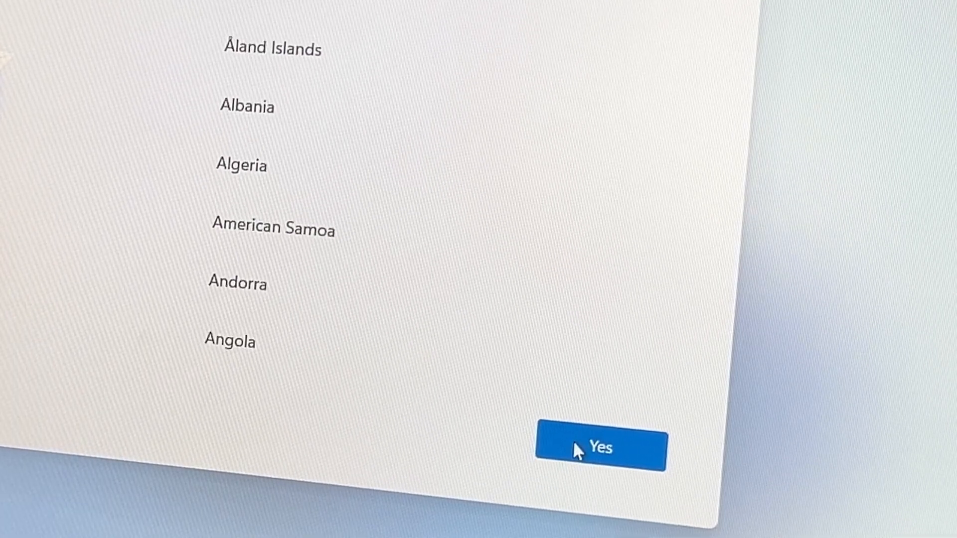
Confirm United States as the country or region with Yes
left_click(600, 447)
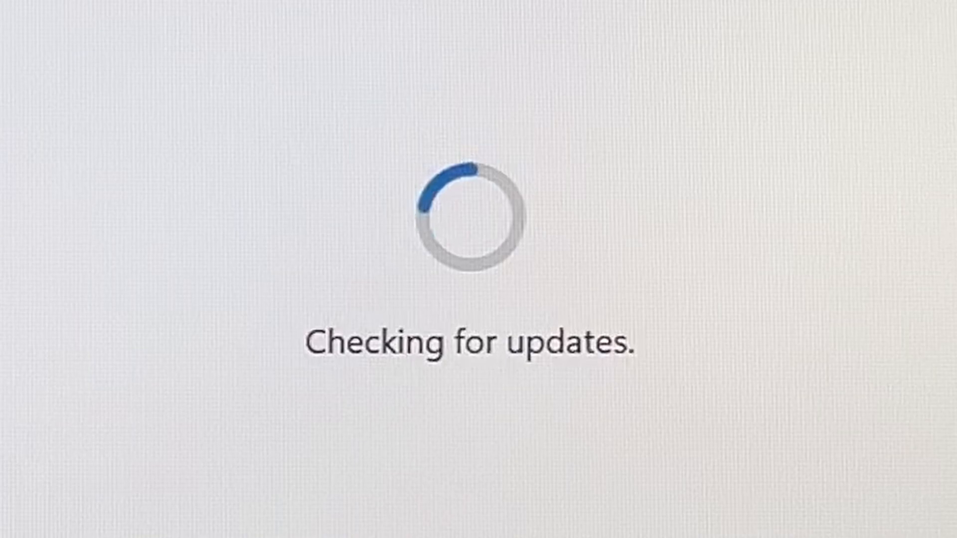